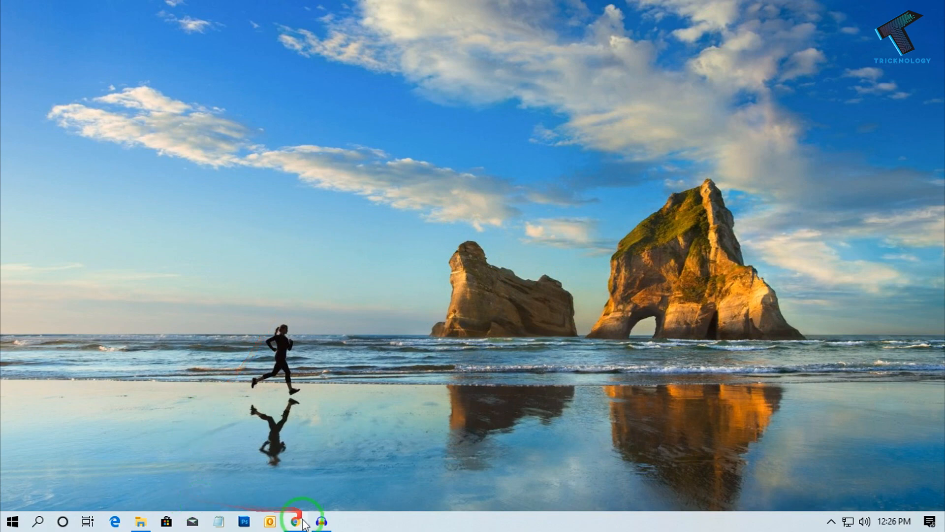
Launch Chrome and run a Google search for 'nvidia graphics'
{"action": "left_click", "coordinate": [294, 522]}
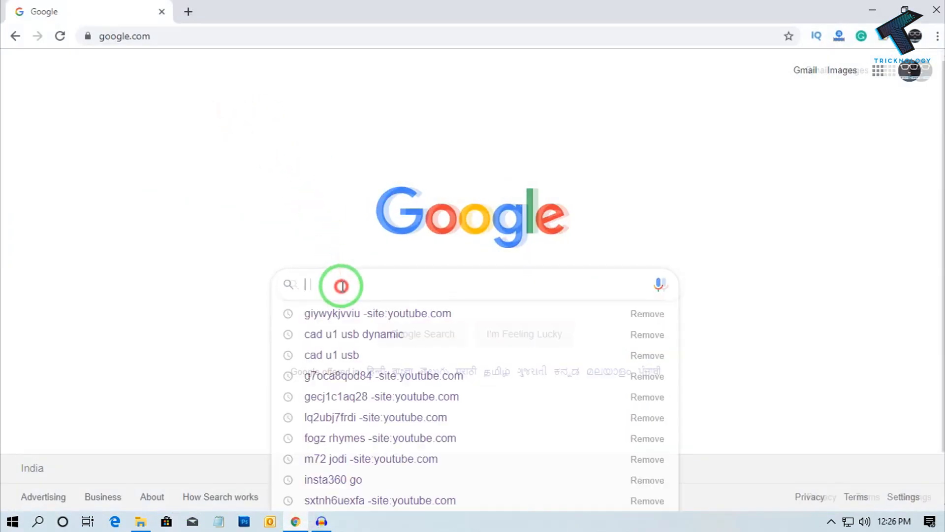
{"action": "type", "text": "nvide"}
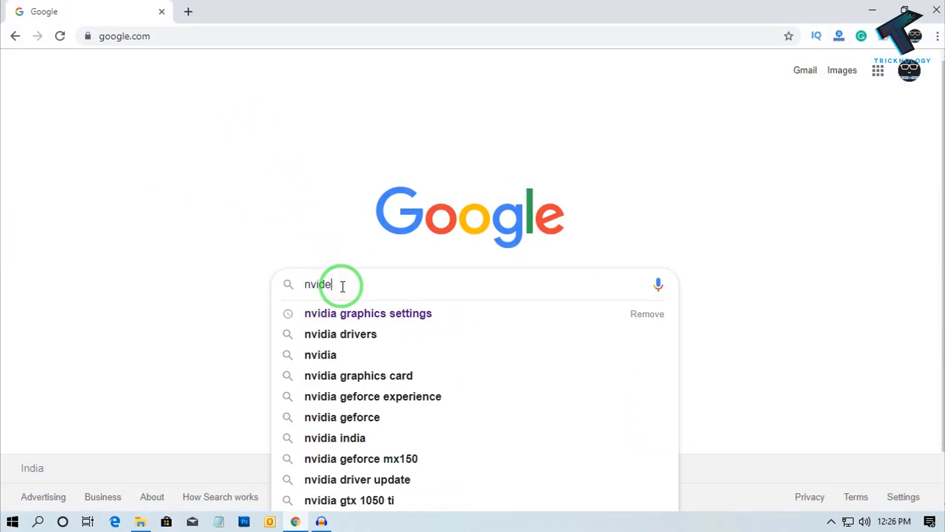
{"action": "type", "text": "ia"}
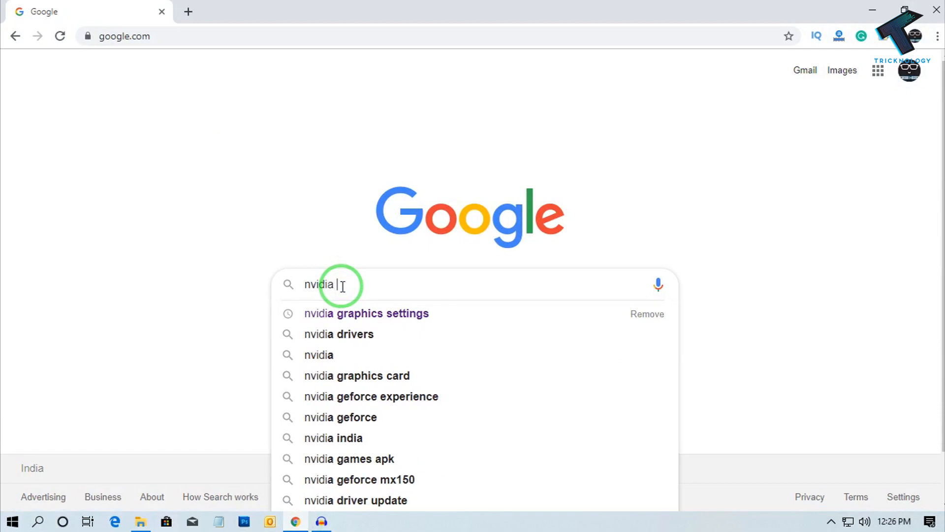
{"action": "type", "text": "graphics"}
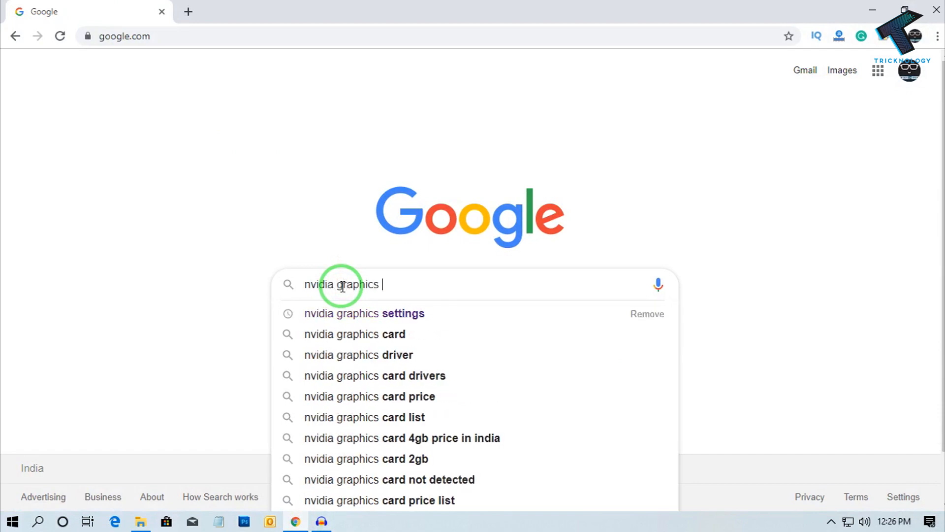
{"action": "key", "text": "Return"}
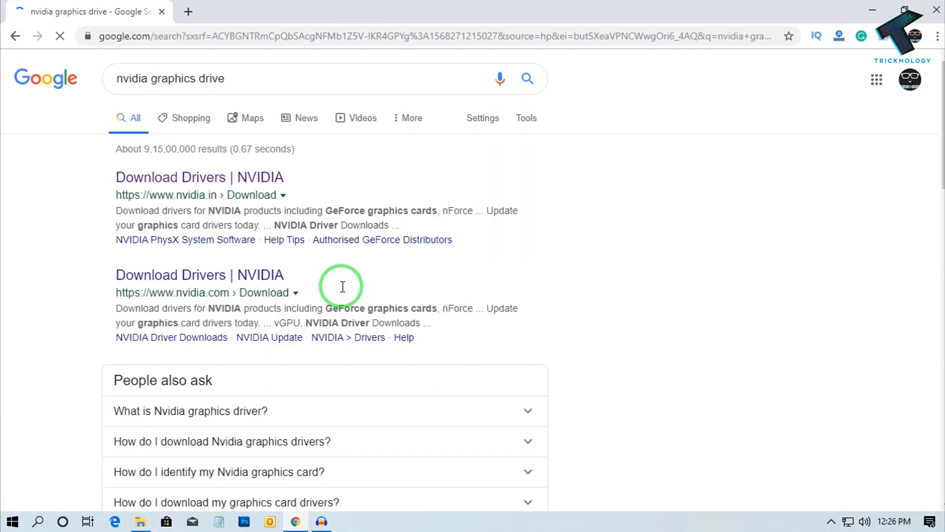
{"action": "mouse_move", "coordinate": [211, 199]}
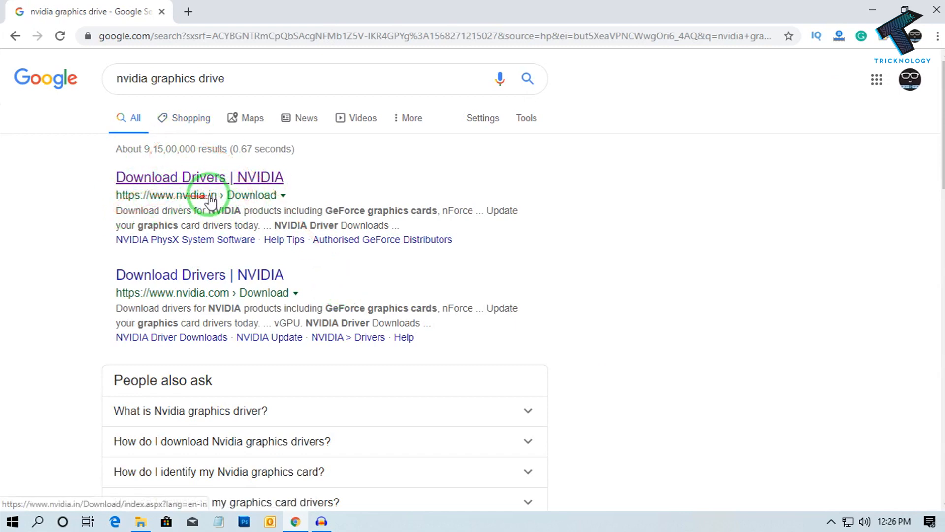
Open the nvidia.in Download Drivers search result
{"action": "left_click", "coordinate": [200, 176]}
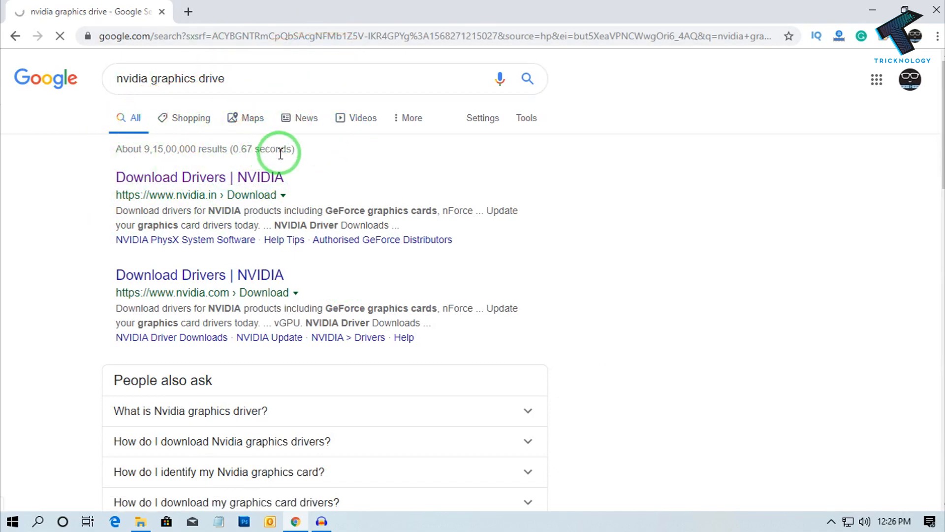
{"action": "left_click", "coordinate": [199, 177]}
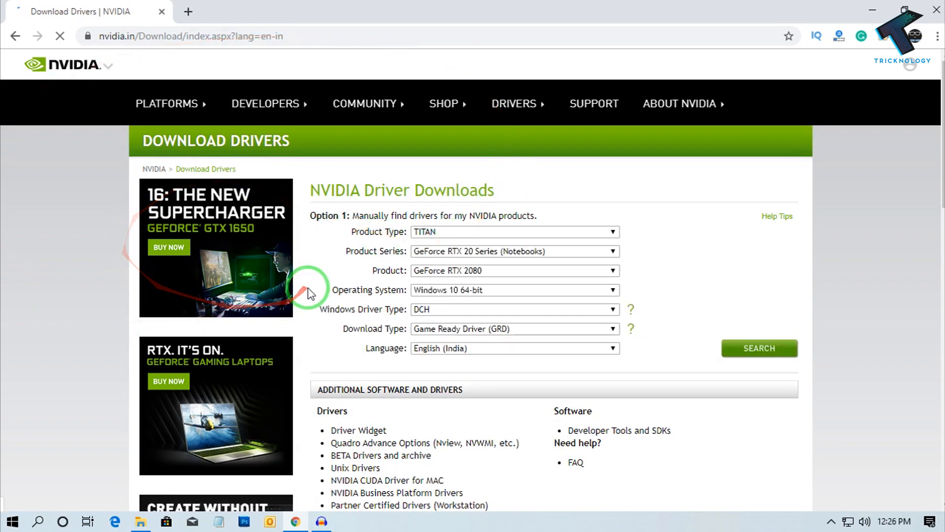
Set the driver form to GeForce, GeForce 10 Series, GeForce GTX 1050 Ti
{"action": "left_click", "coordinate": [512, 231]}
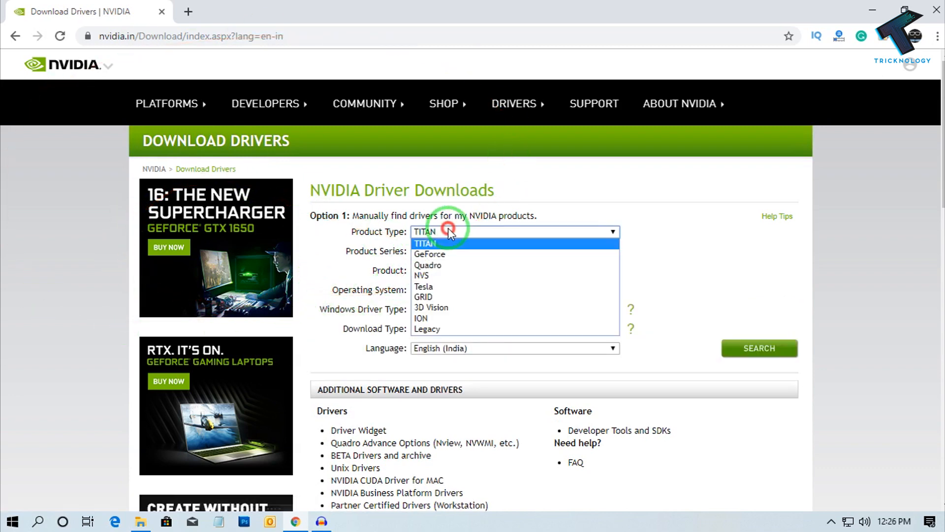
{"action": "mouse_move", "coordinate": [451, 258]}
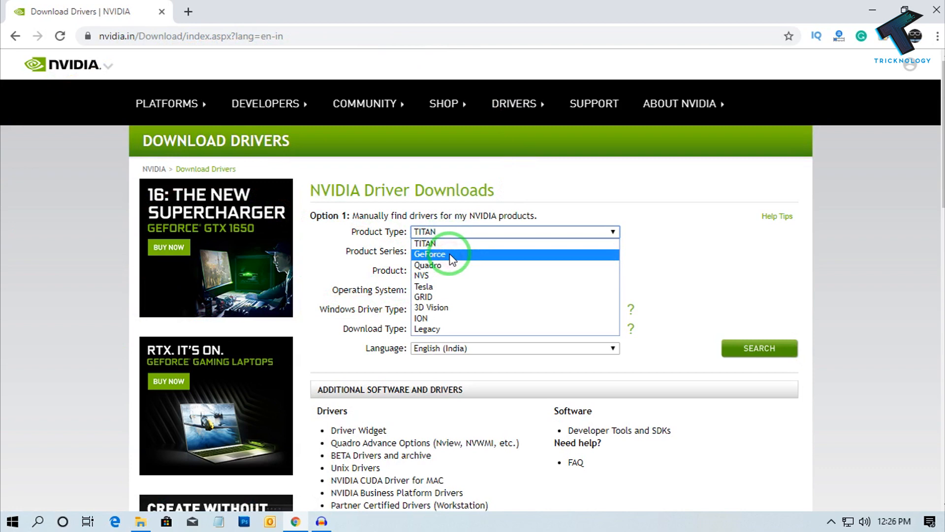
{"action": "left_click", "coordinate": [431, 255]}
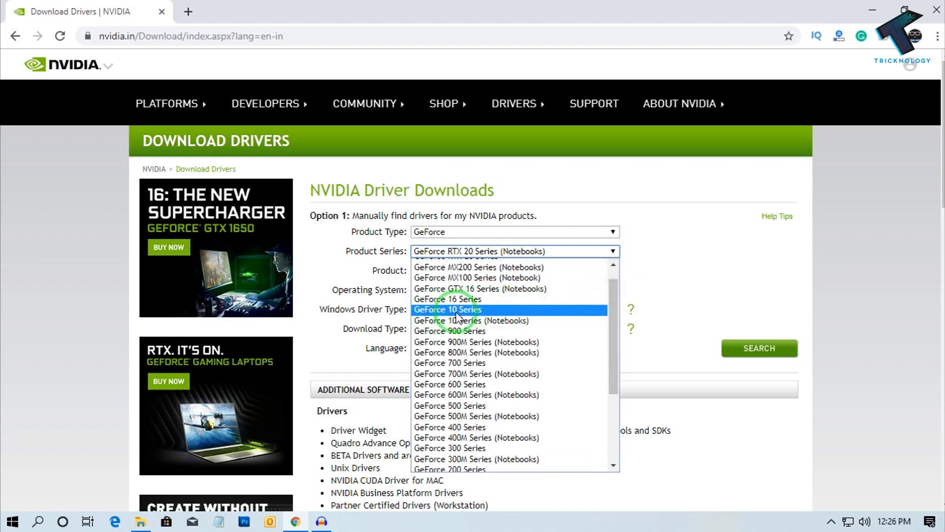
{"action": "left_click", "coordinate": [449, 310]}
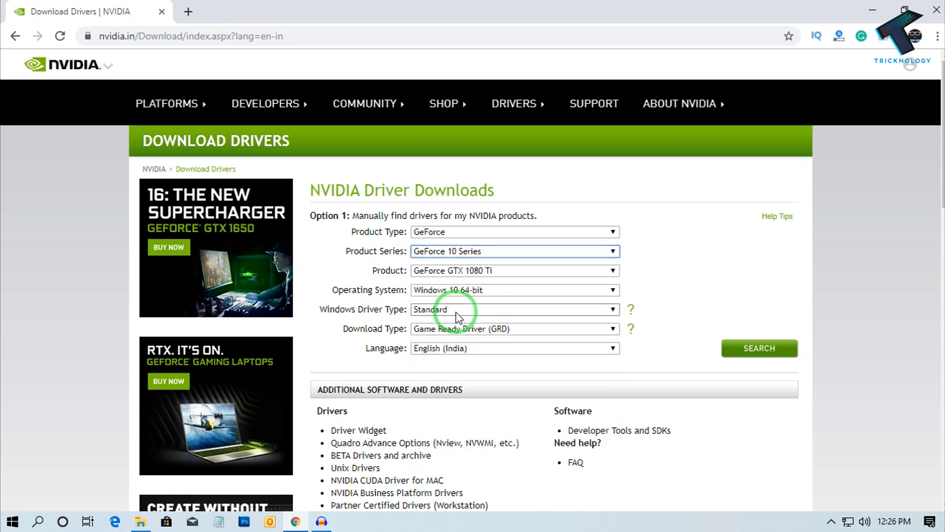
{"action": "left_click", "coordinate": [513, 270]}
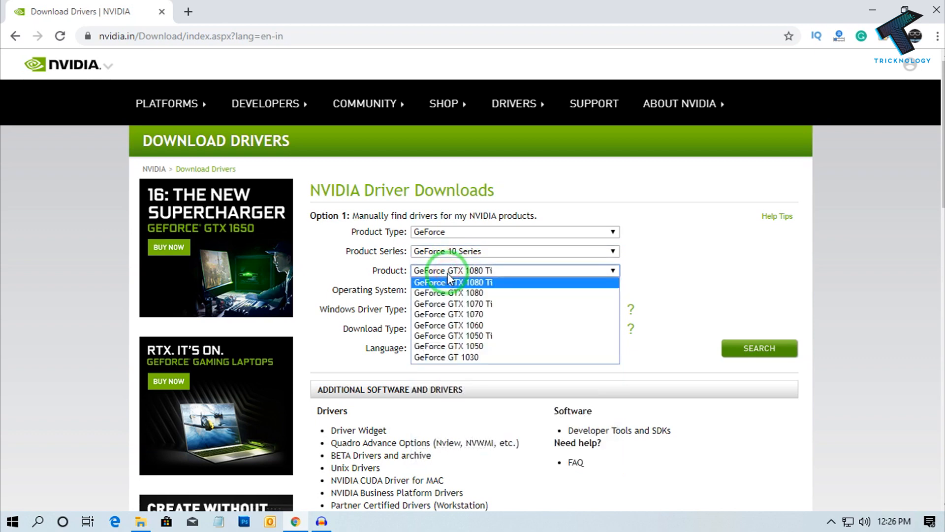
{"action": "mouse_move", "coordinate": [453, 336]}
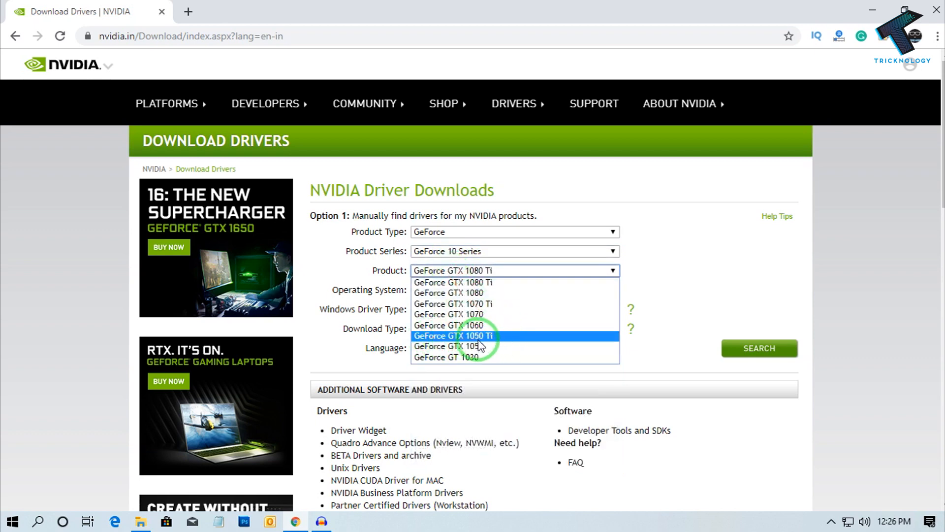
{"action": "left_click", "coordinate": [453, 335]}
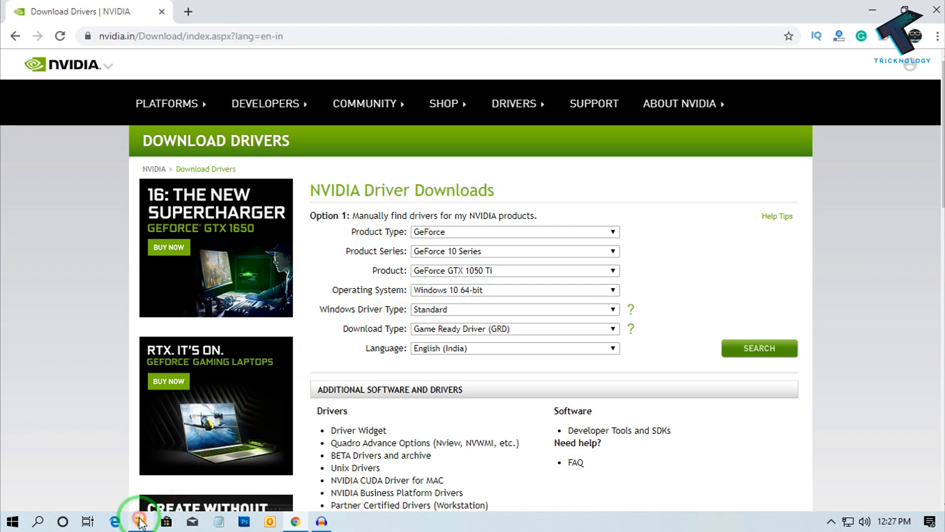
View This PC's system properties confirming Windows 10 Pro 64-bit, then return to Chrome
{"action": "left_click", "coordinate": [140, 524]}
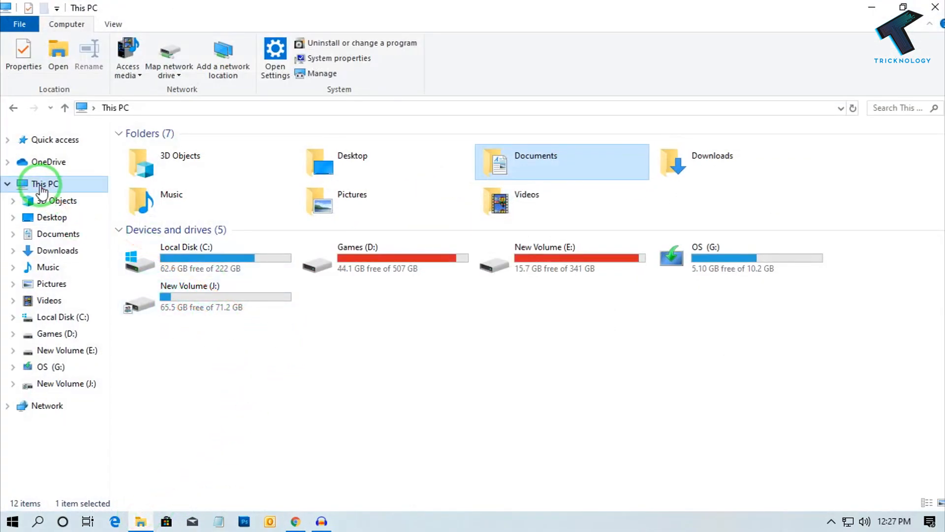
{"action": "right_click", "coordinate": [46, 183]}
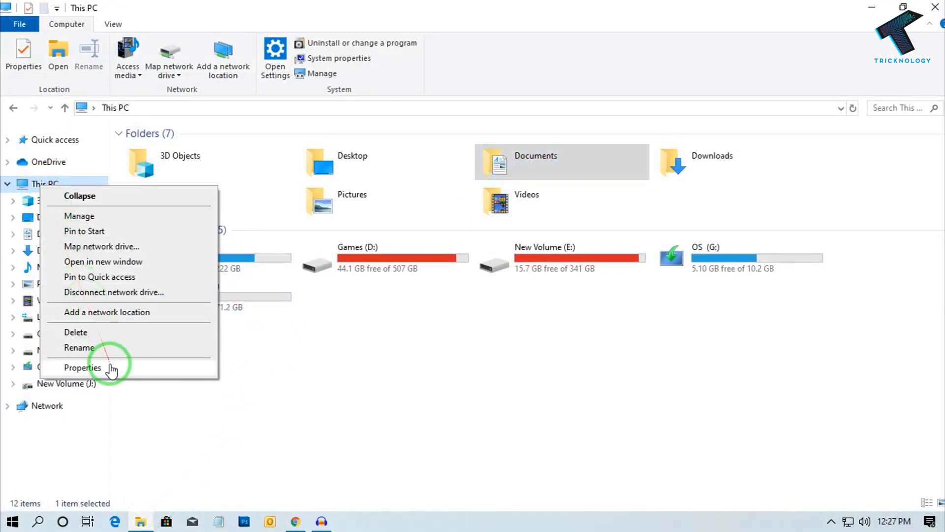
{"action": "left_click", "coordinate": [82, 367]}
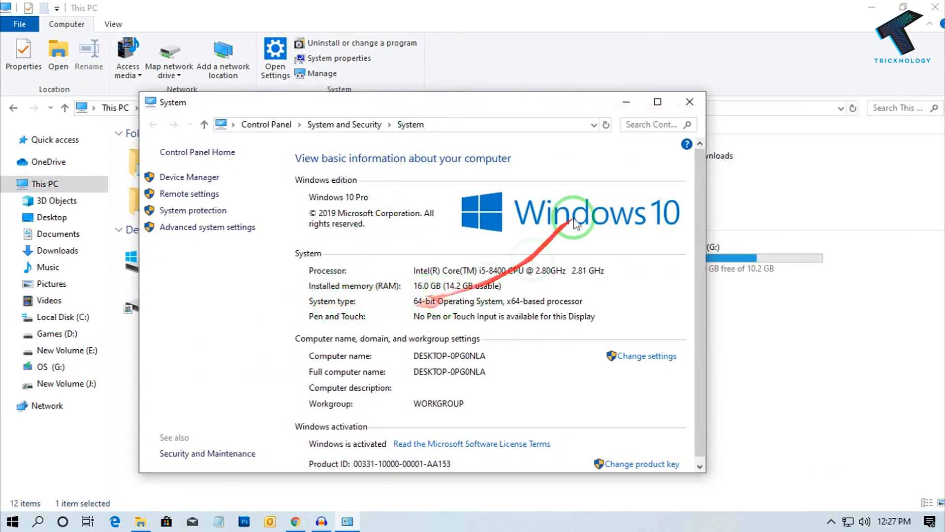
{"action": "left_click", "coordinate": [294, 521]}
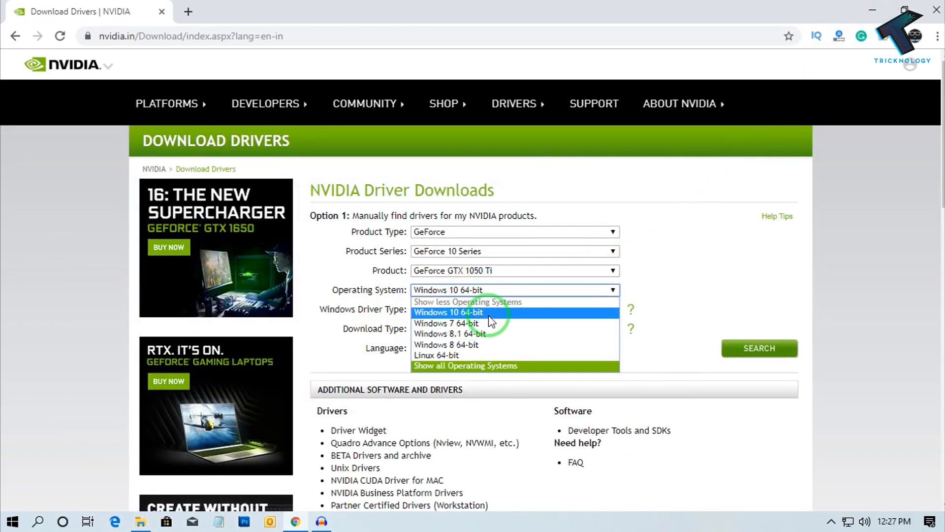
Choose Windows 10 64-bit as operating system and keep Standard driver type
{"action": "left_click", "coordinate": [464, 366]}
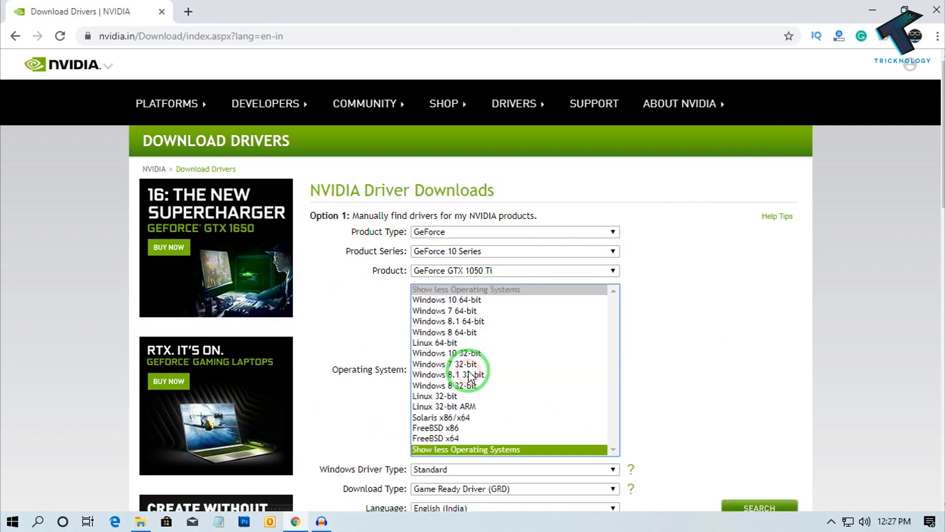
{"action": "mouse_move", "coordinate": [434, 316]}
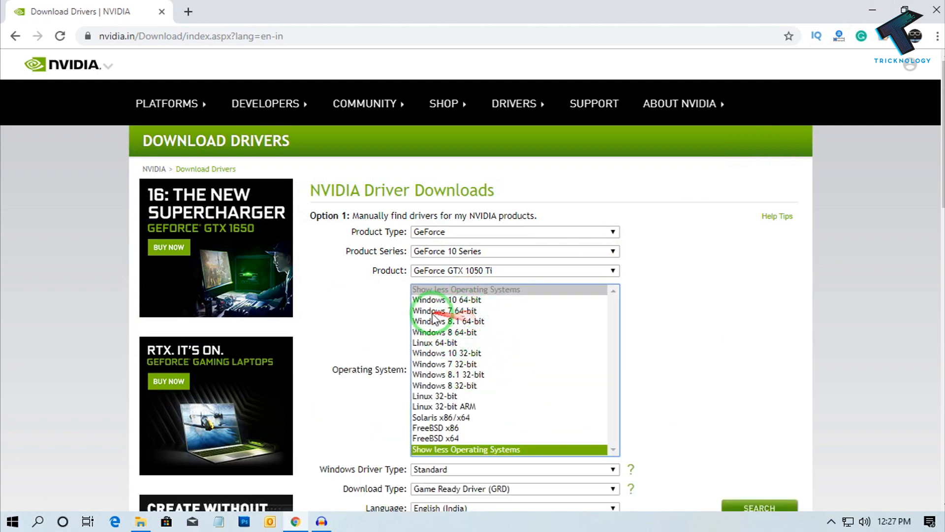
{"action": "mouse_move", "coordinate": [499, 365]}
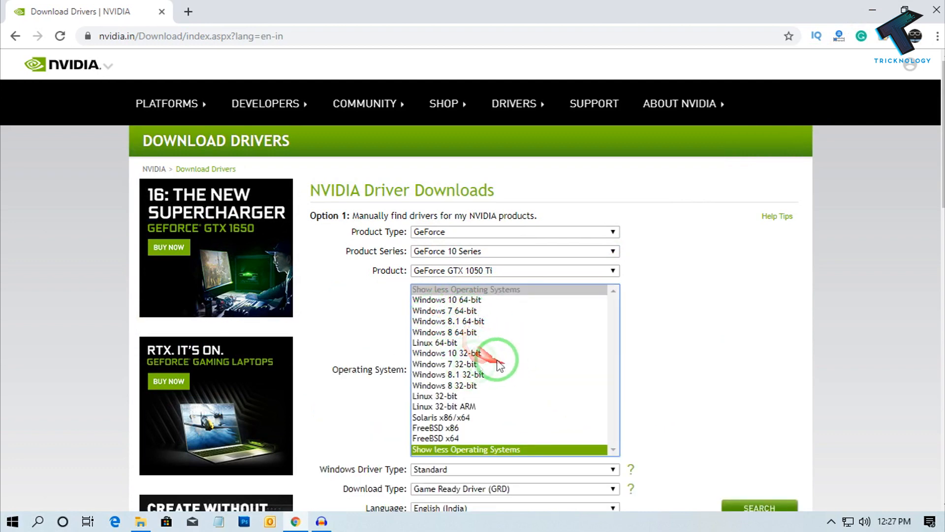
{"action": "left_click", "coordinate": [446, 299]}
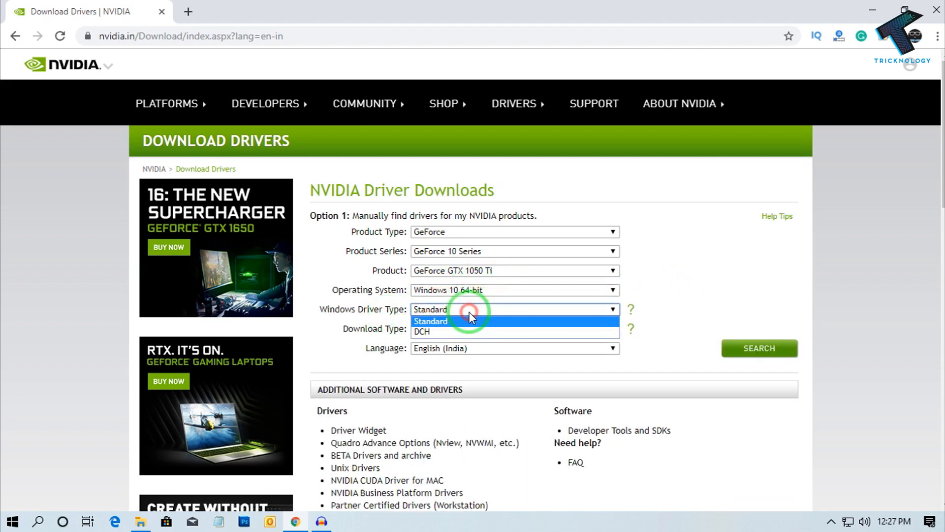
{"action": "mouse_move", "coordinate": [437, 332]}
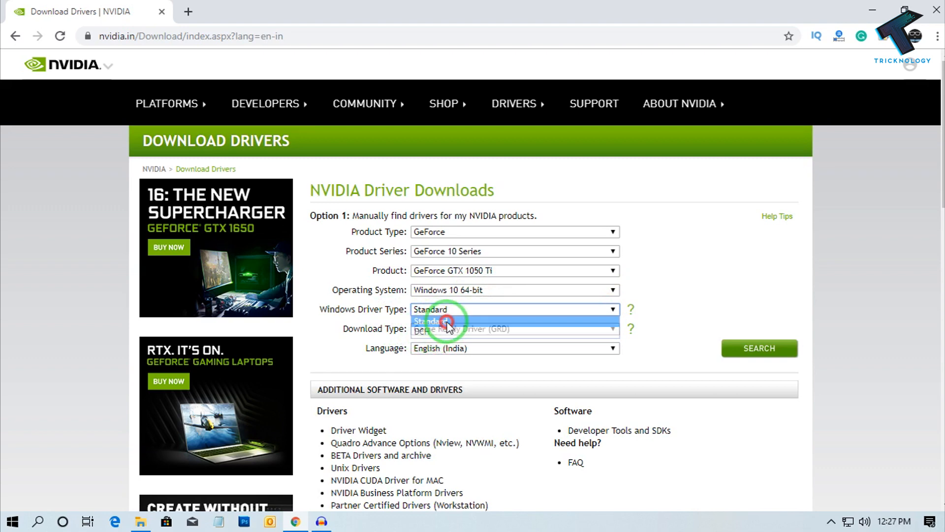
{"action": "left_click", "coordinate": [514, 329]}
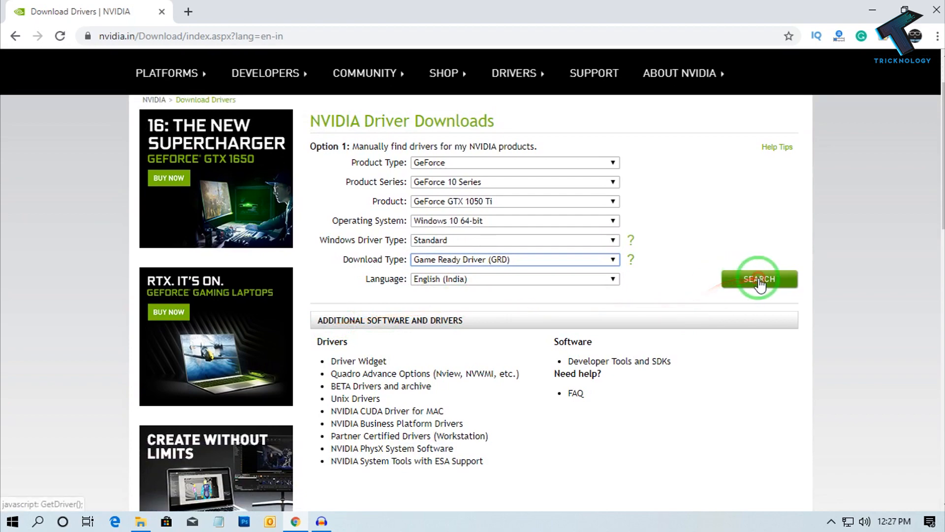
Search for matching drivers, reaching the Game Ready Driver 436.30 results page
{"action": "left_click", "coordinate": [759, 279]}
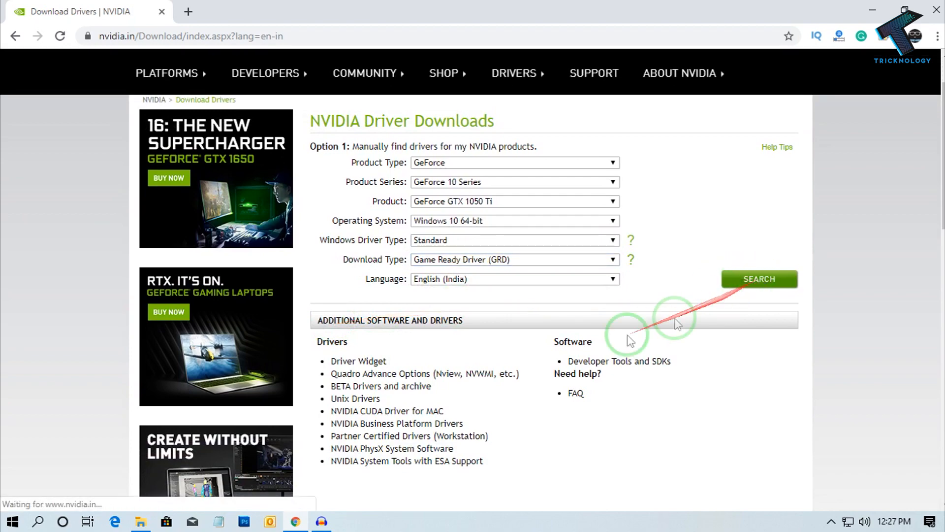
{"action": "scroll", "scroll_direction": "down", "scroll_amount": 3}
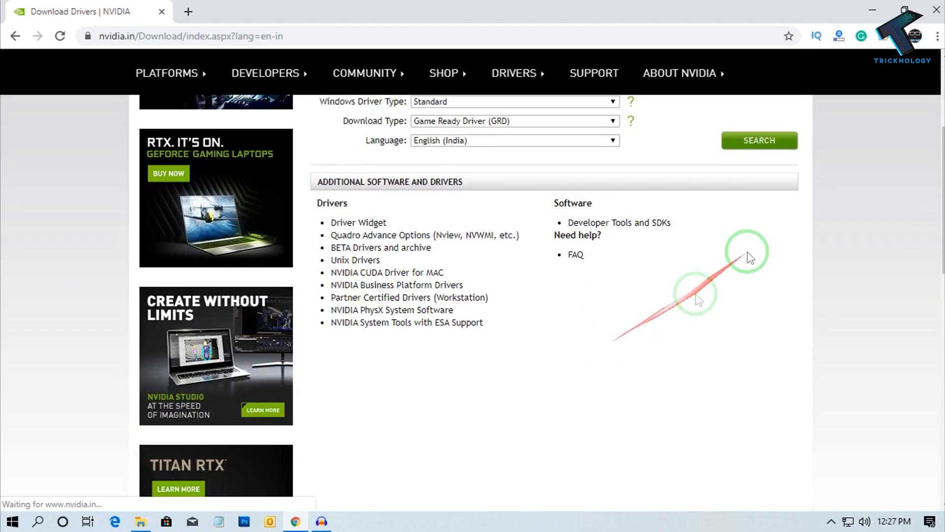
{"action": "left_click", "coordinate": [758, 140]}
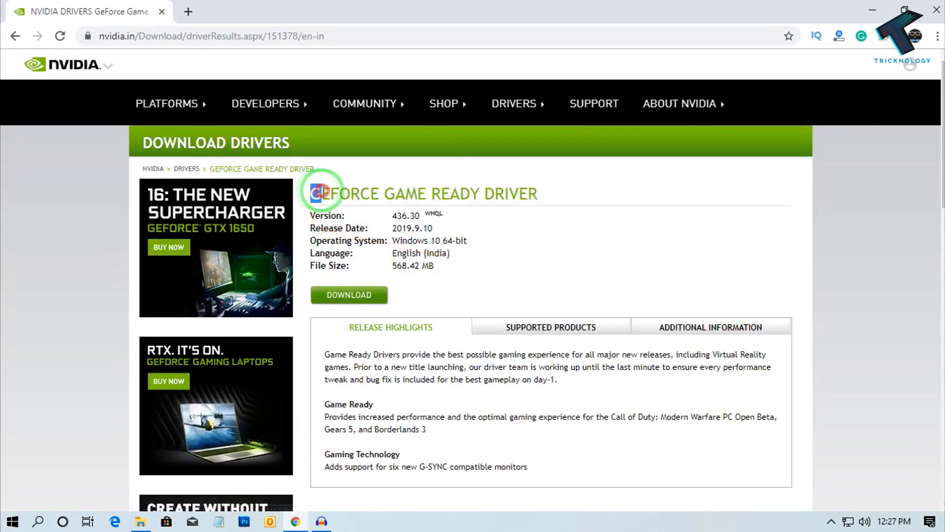
{"action": "mouse_move", "coordinate": [570, 249]}
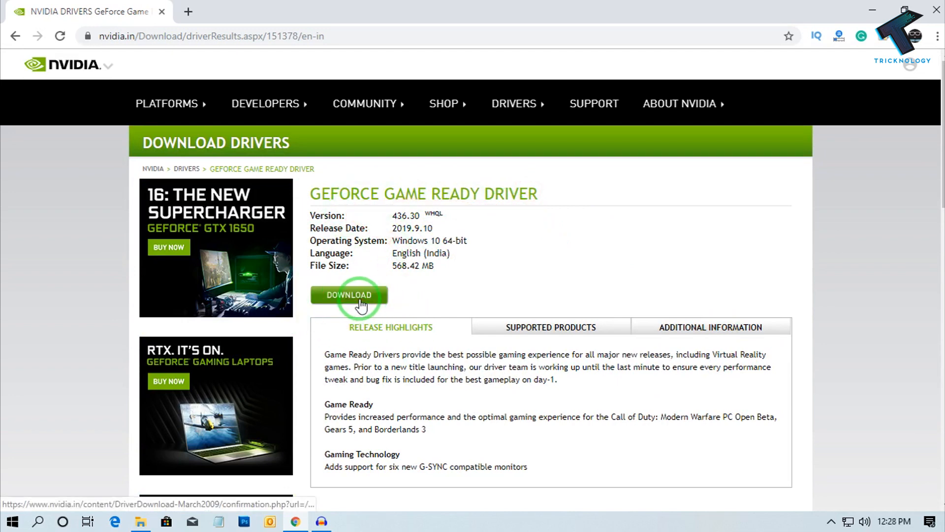
Download the 568 MB driver 436.30 installer into Downloads\Programs
{"action": "left_click", "coordinate": [349, 294]}
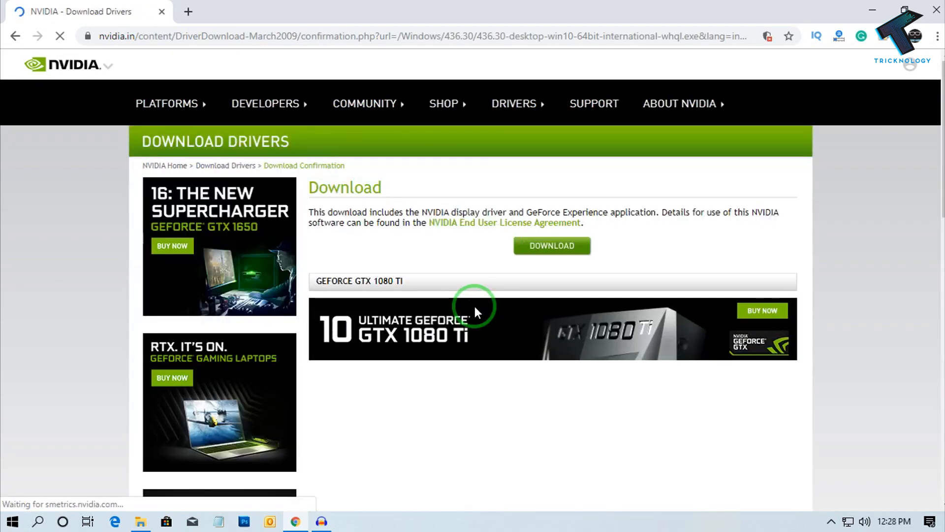
{"action": "left_click", "coordinate": [551, 245]}
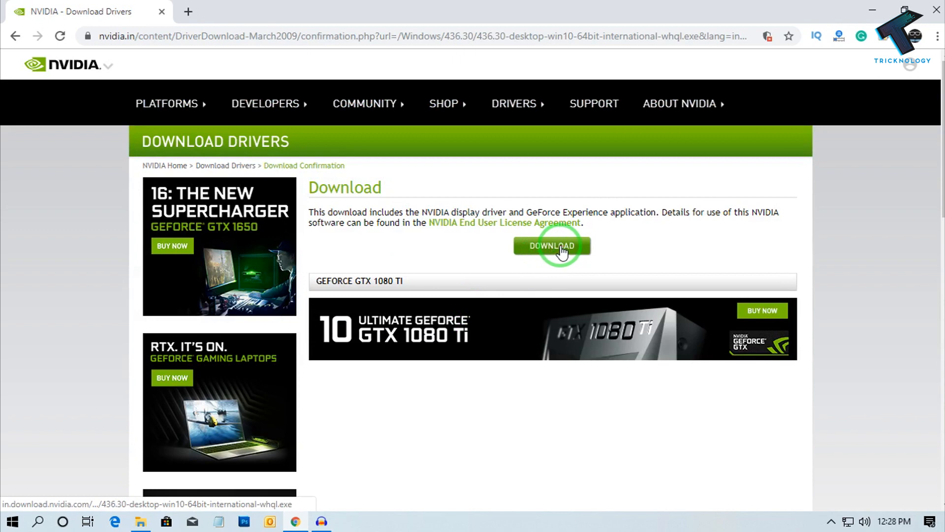
{"action": "left_click", "coordinate": [552, 245]}
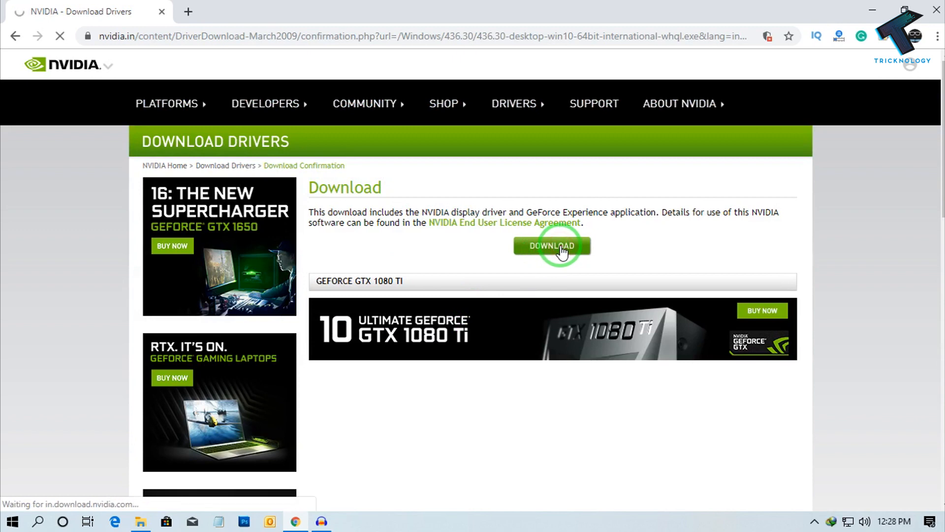
{"action": "left_click", "coordinate": [551, 245]}
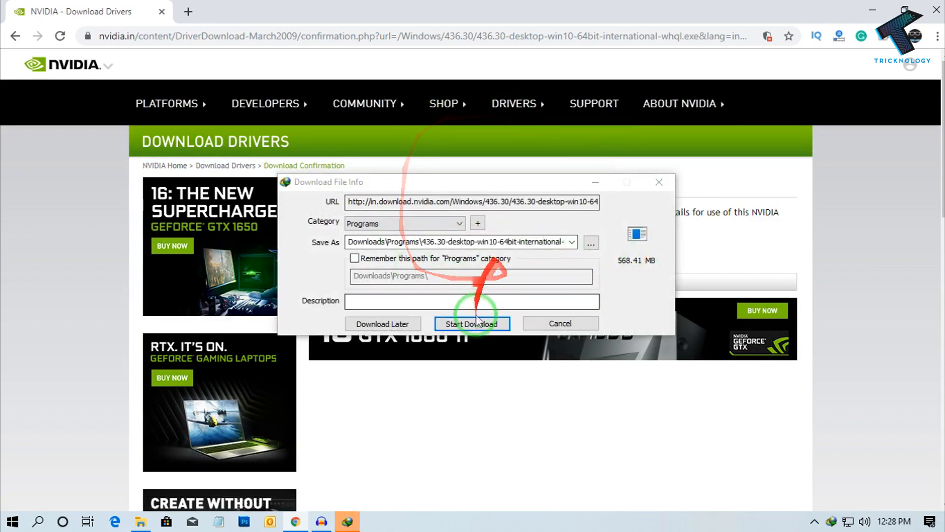
{"action": "left_click", "coordinate": [472, 324]}
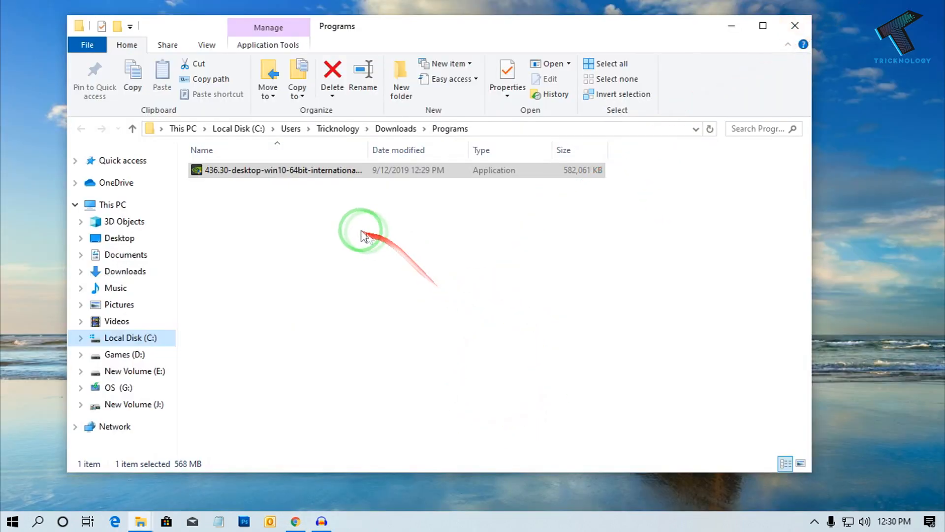
{"action": "mouse_move", "coordinate": [296, 170]}
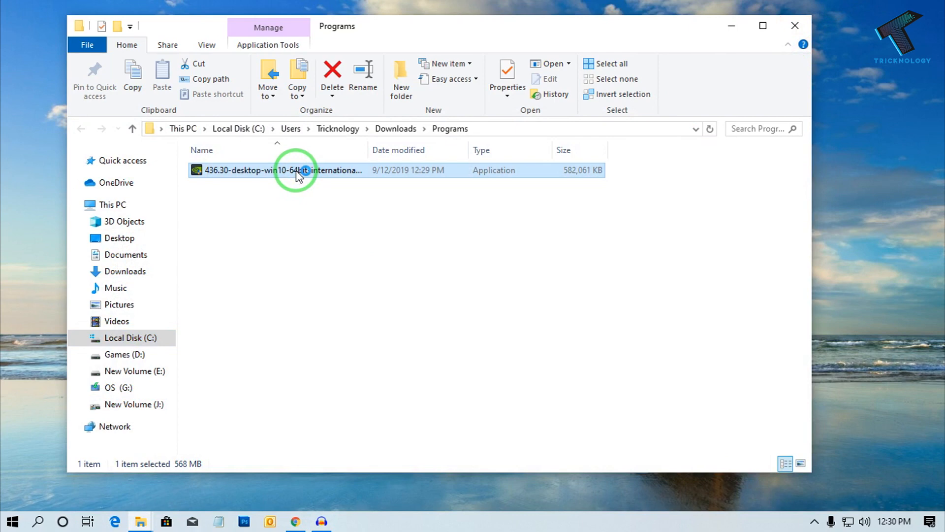
{"action": "mouse_move", "coordinate": [351, 173]}
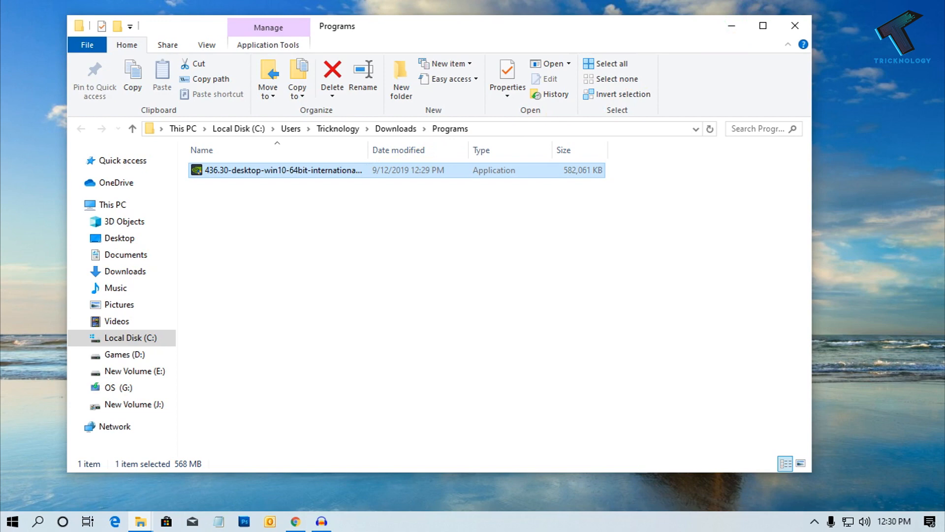
Run the 436.30 installer and accept the default NVIDIA extraction folder
{"action": "double_click", "coordinate": [282, 170]}
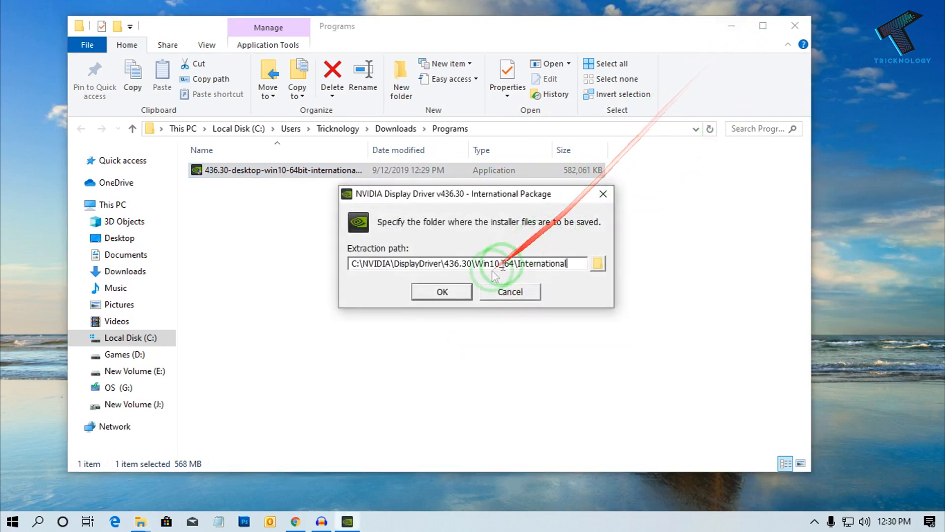
{"action": "left_click", "coordinate": [442, 291]}
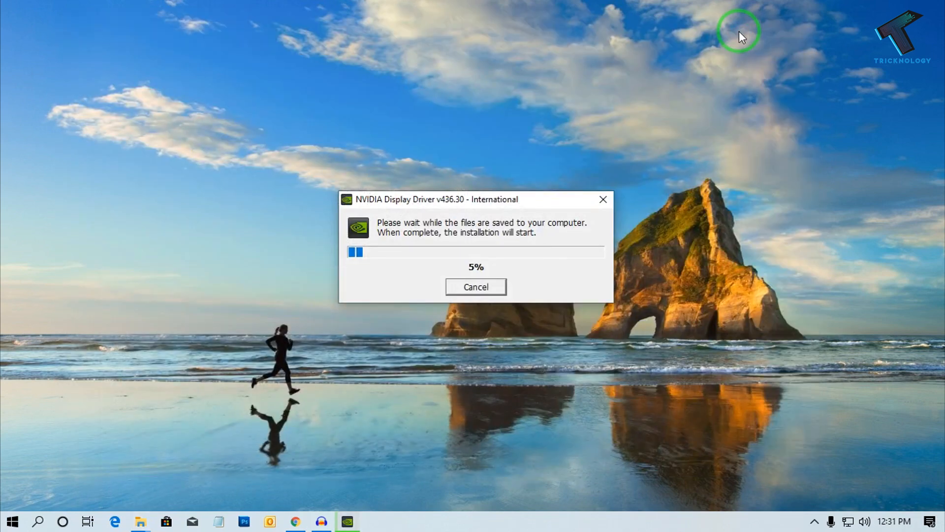
{"action": "mouse_move", "coordinate": [592, 252]}
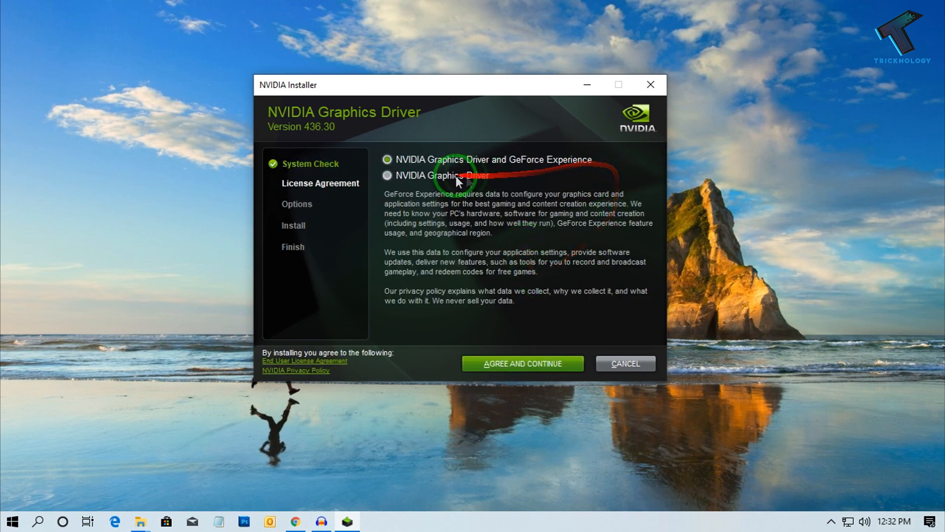
Choose NVIDIA Graphics Driver and GeForce Experience, then agree to the license
{"action": "left_click", "coordinate": [387, 175]}
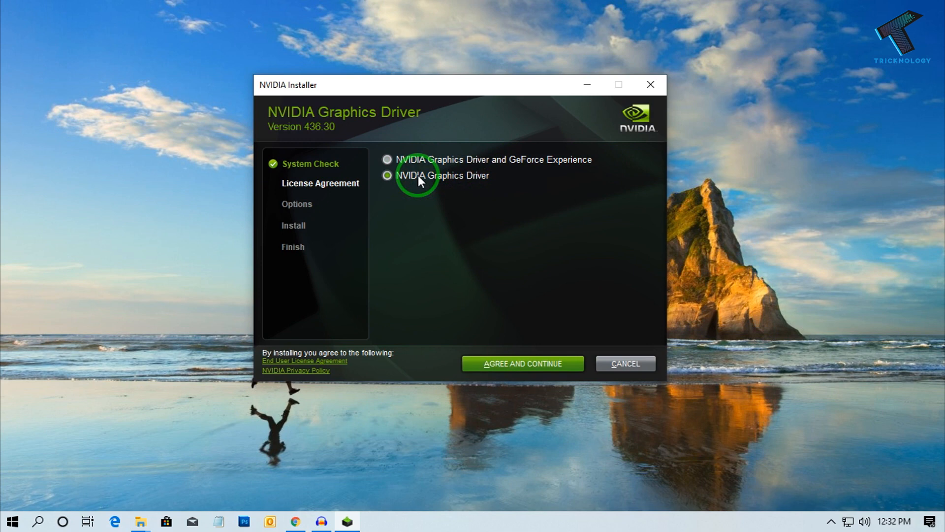
{"action": "left_click", "coordinate": [387, 160]}
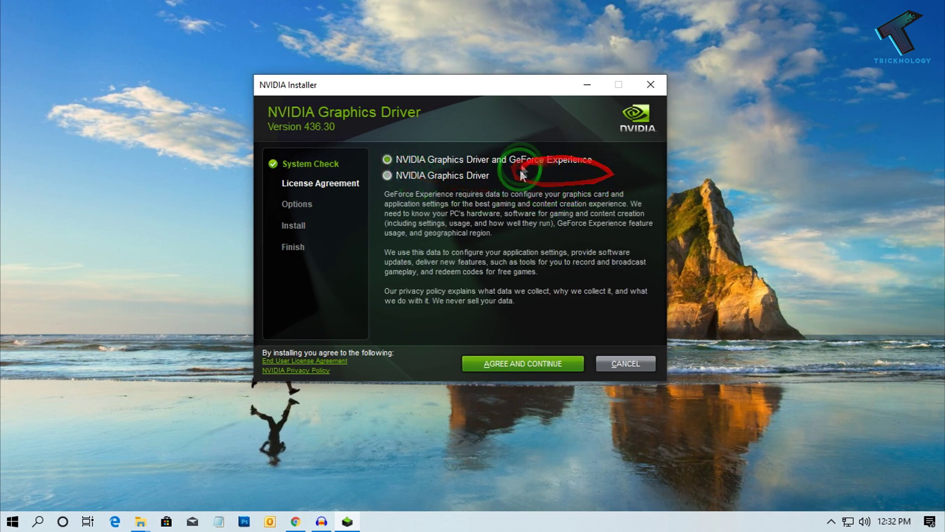
{"action": "mouse_move", "coordinate": [674, 178]}
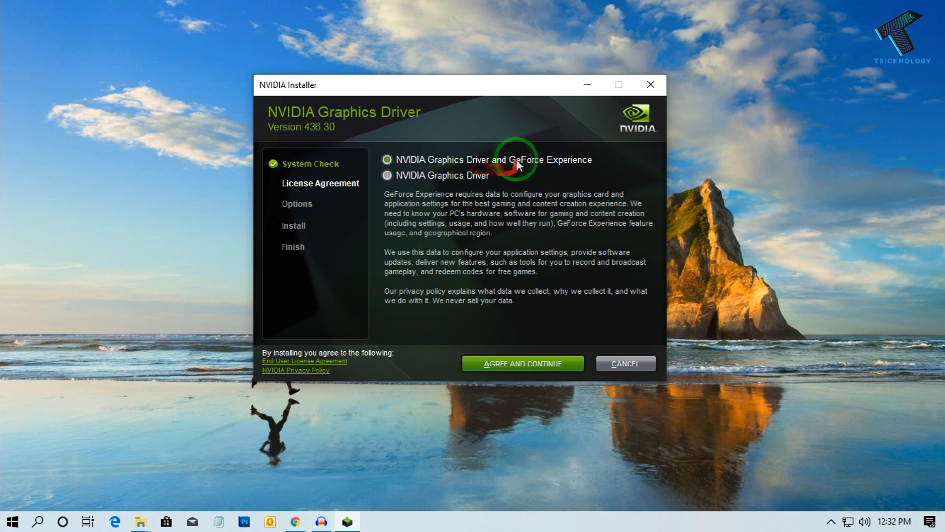
{"action": "mouse_move", "coordinate": [573, 169]}
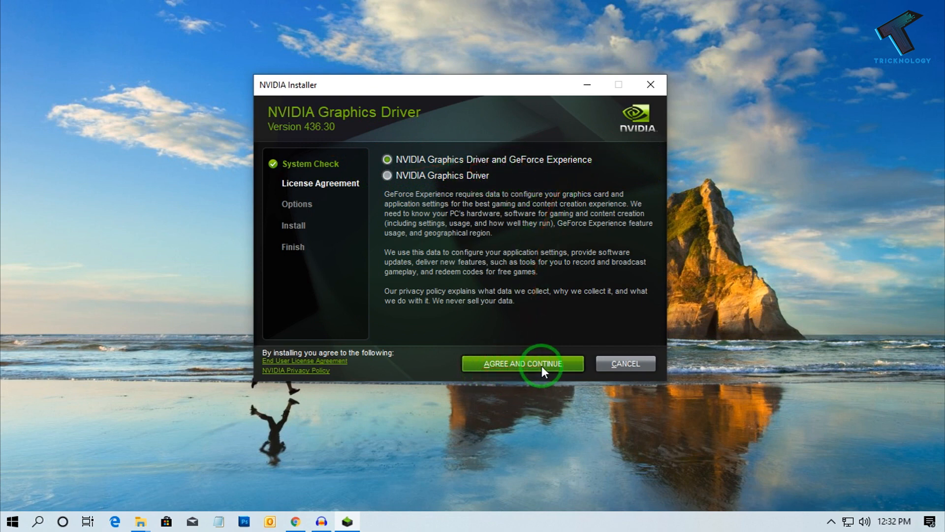
{"action": "left_click", "coordinate": [522, 363]}
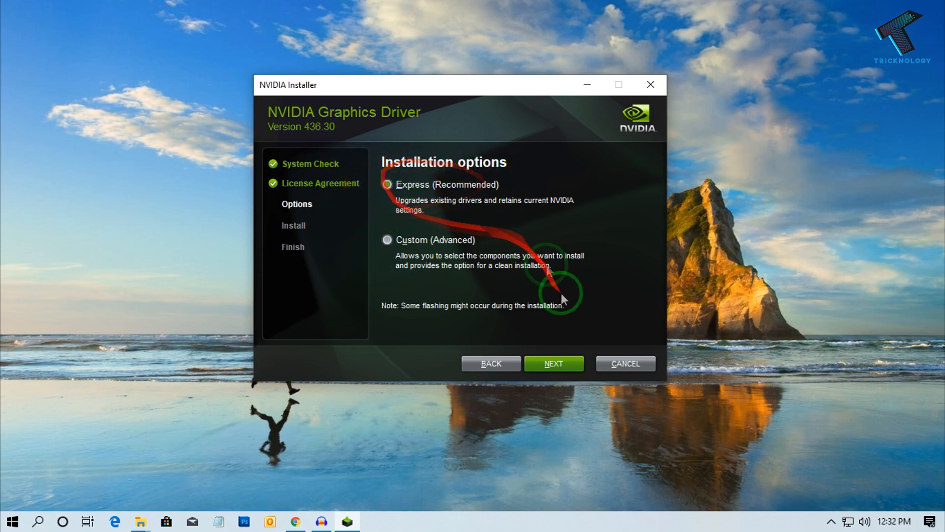
Proceed with the Express (Recommended) installation
{"action": "left_click", "coordinate": [553, 364]}
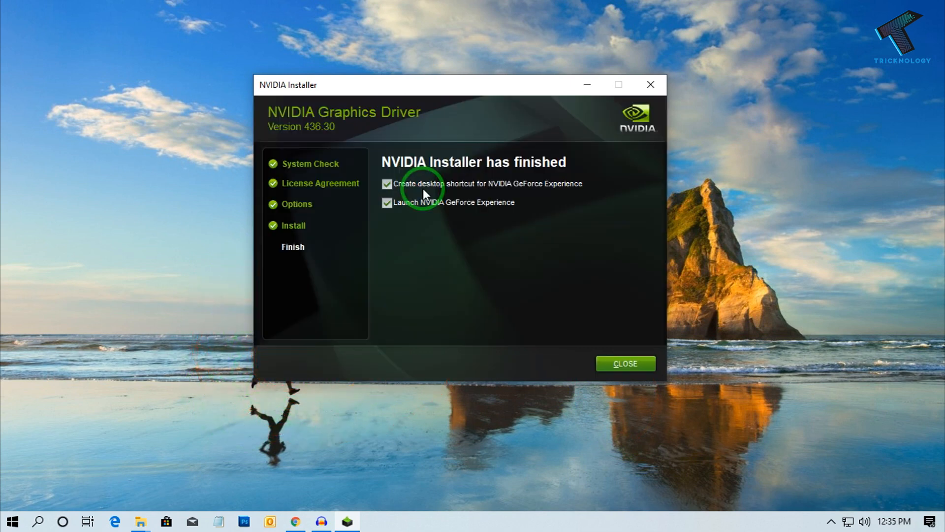
{"action": "mouse_move", "coordinate": [445, 176]}
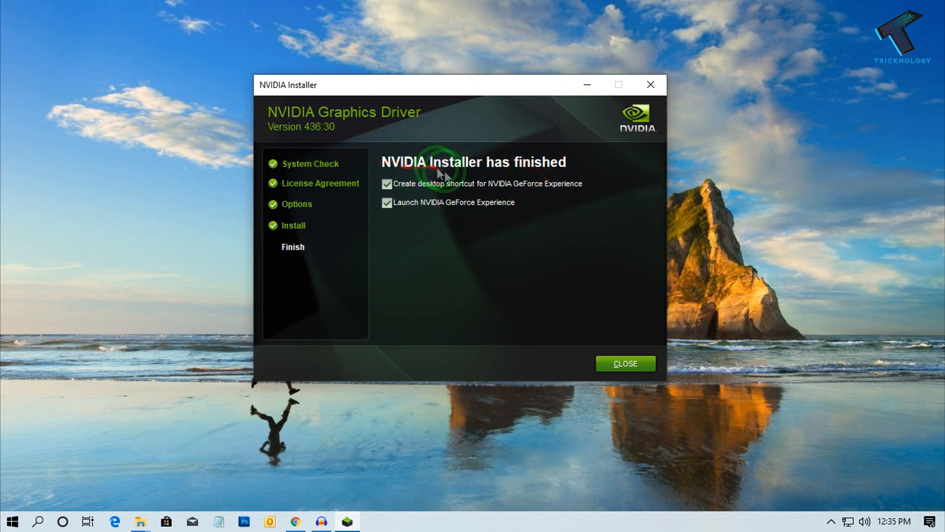
{"action": "mouse_move", "coordinate": [616, 307]}
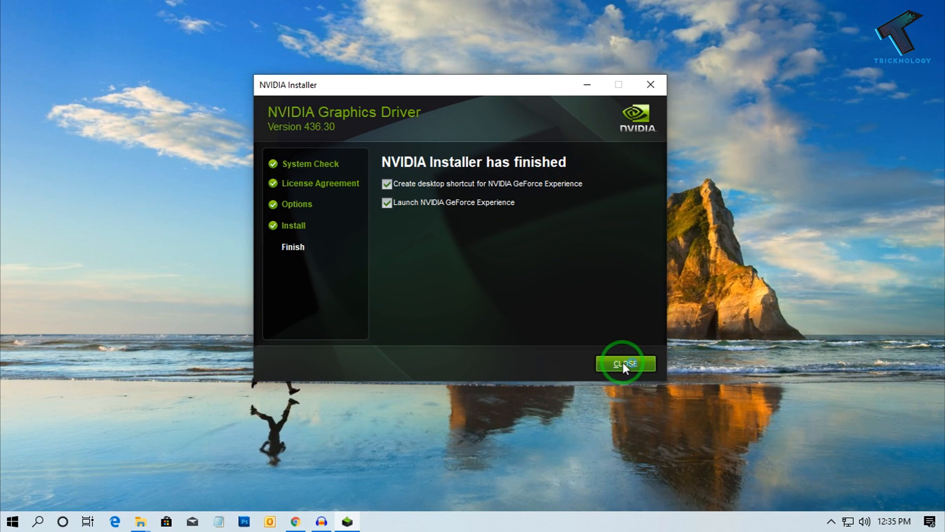
Close the finished installer, keeping the desktop shortcut and GeForce Experience launch checked
{"action": "left_click", "coordinate": [624, 363]}
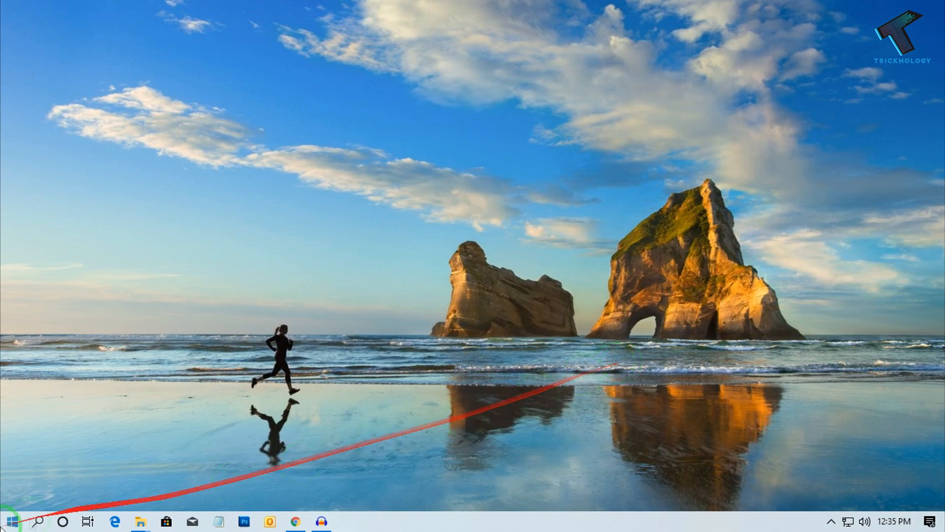
Dismiss the Release highlights popup to show the Home games library
{"action": "left_click", "coordinate": [11, 522]}
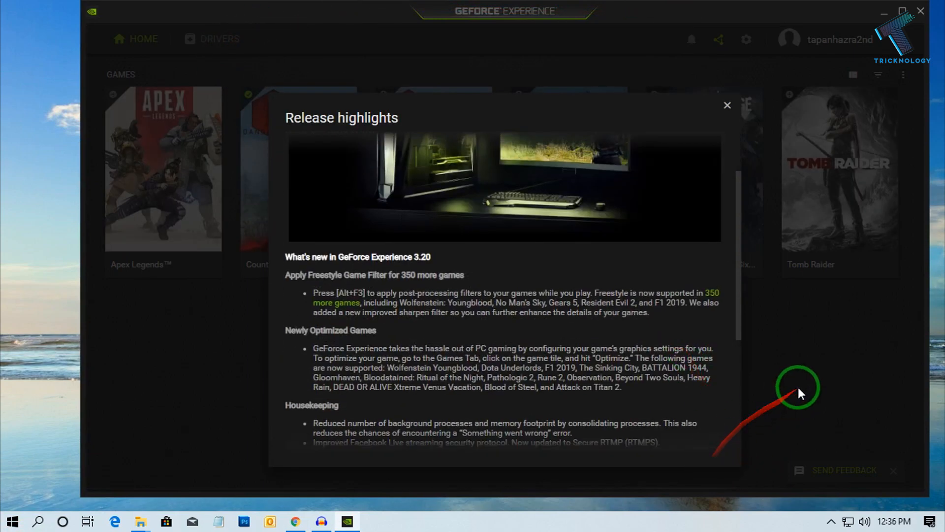
{"action": "left_click", "coordinate": [727, 106]}
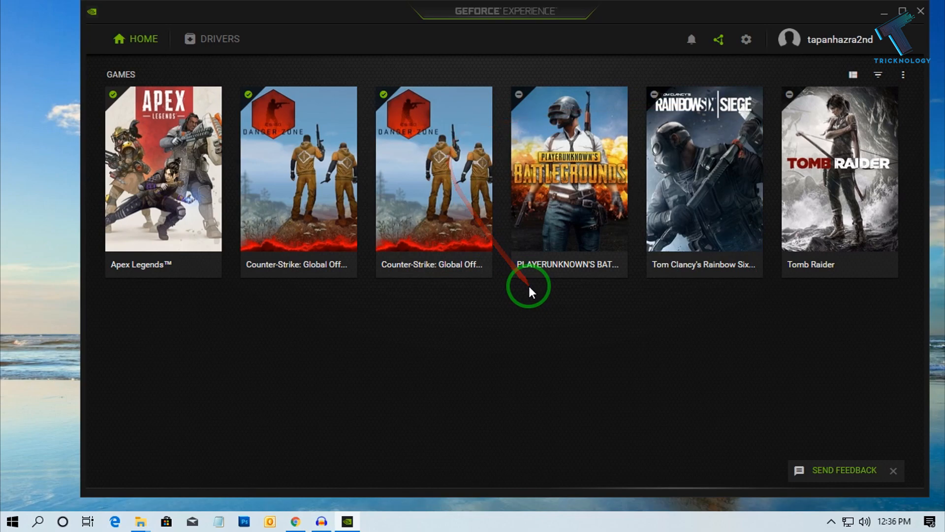